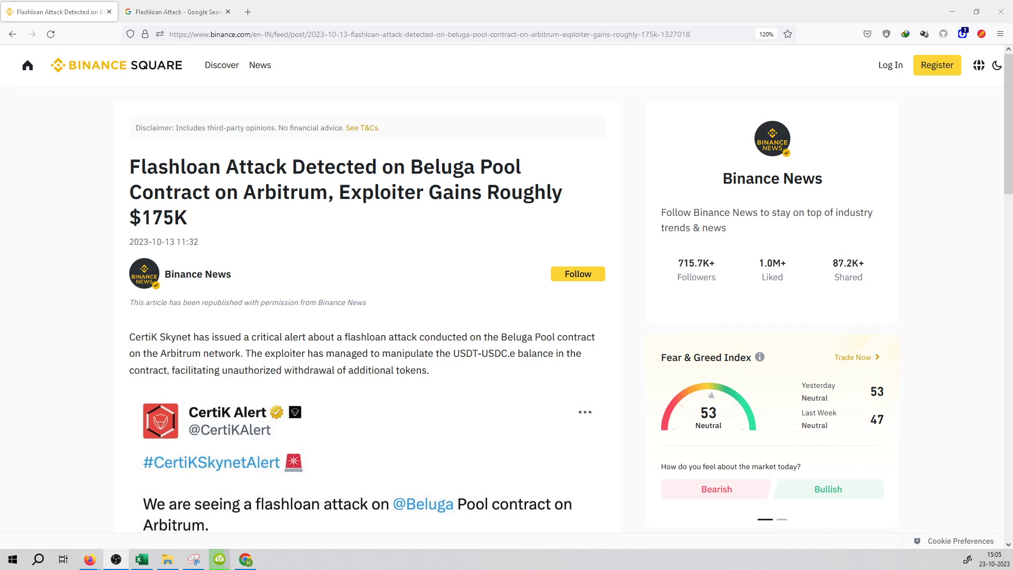
mouse_move(174, 145)
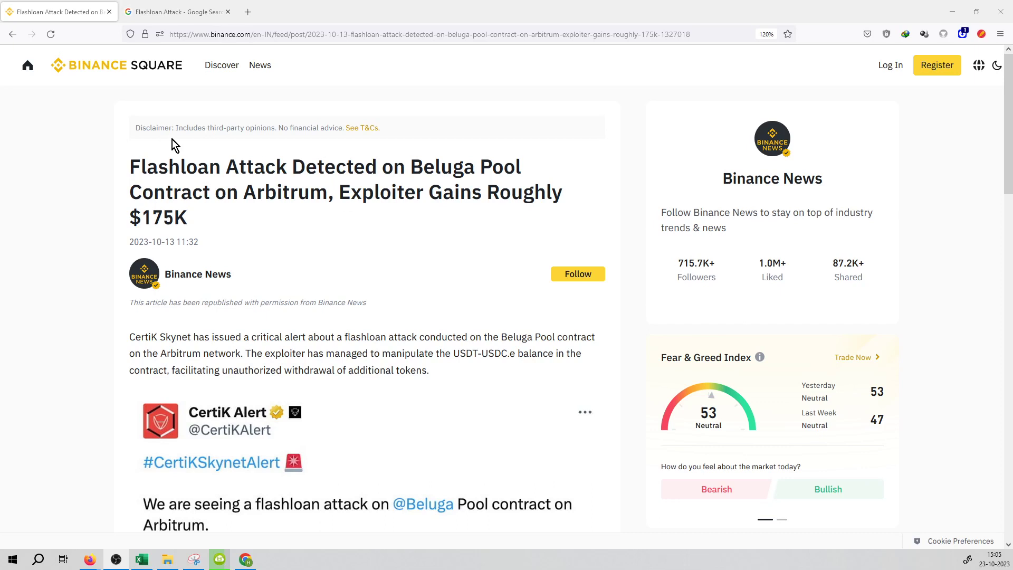
mouse_move(161, 155)
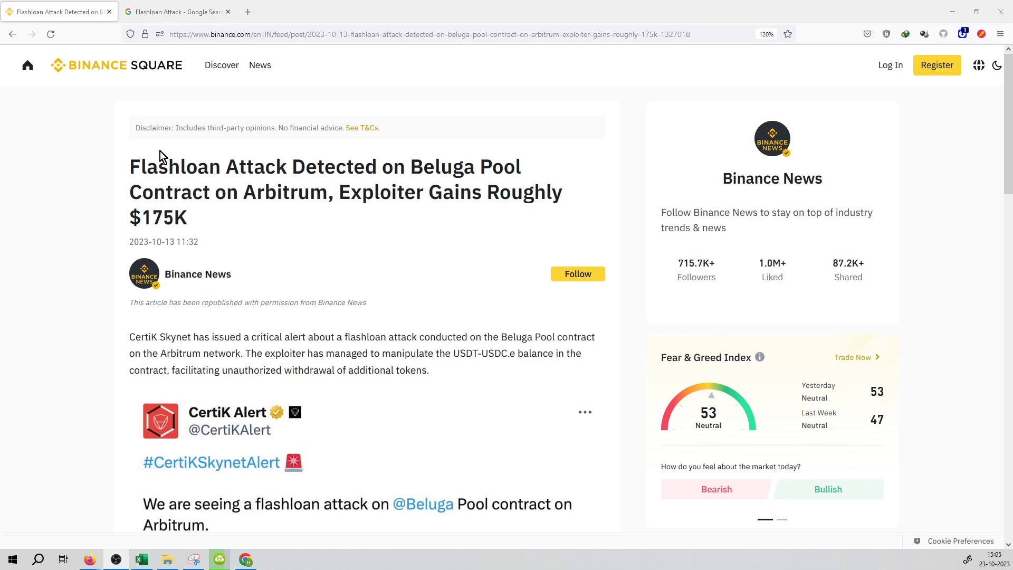
mouse_move(390, 192)
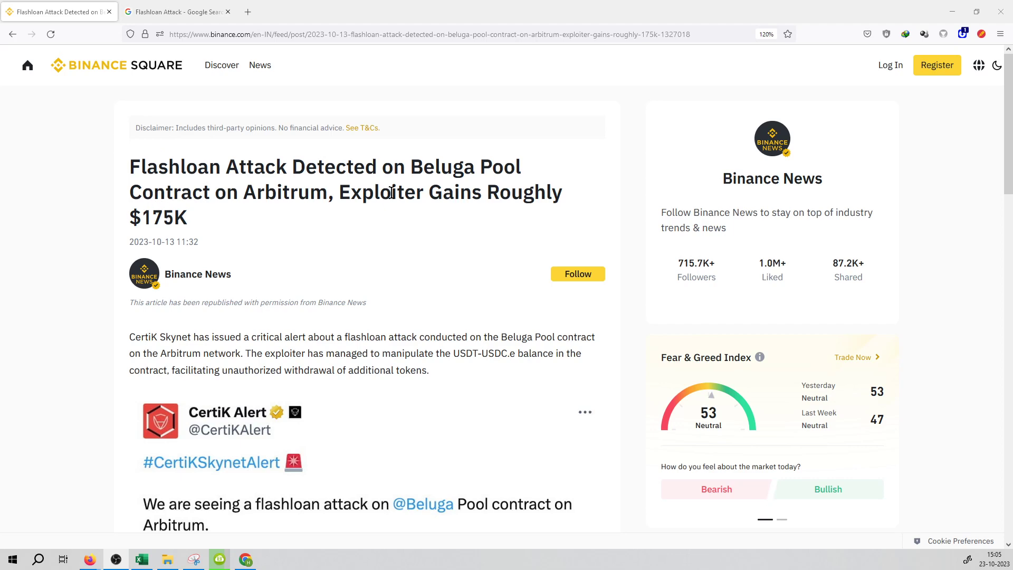
Highlight the headline's gain amount, then view the 'Flashloan Attack' Google results with WallStreetMojo's diagram.
double_click(169, 217)
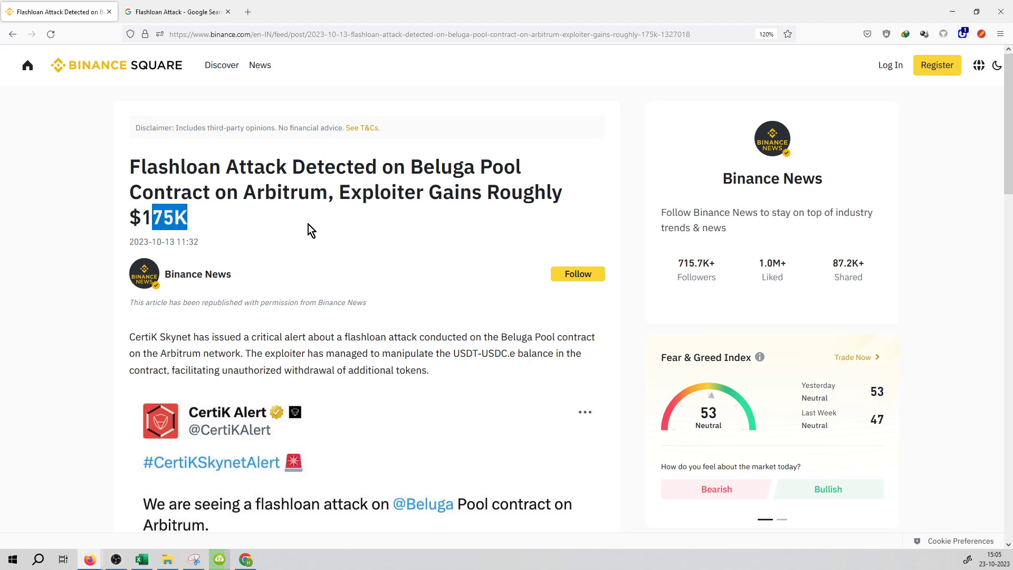
left_click(312, 229)
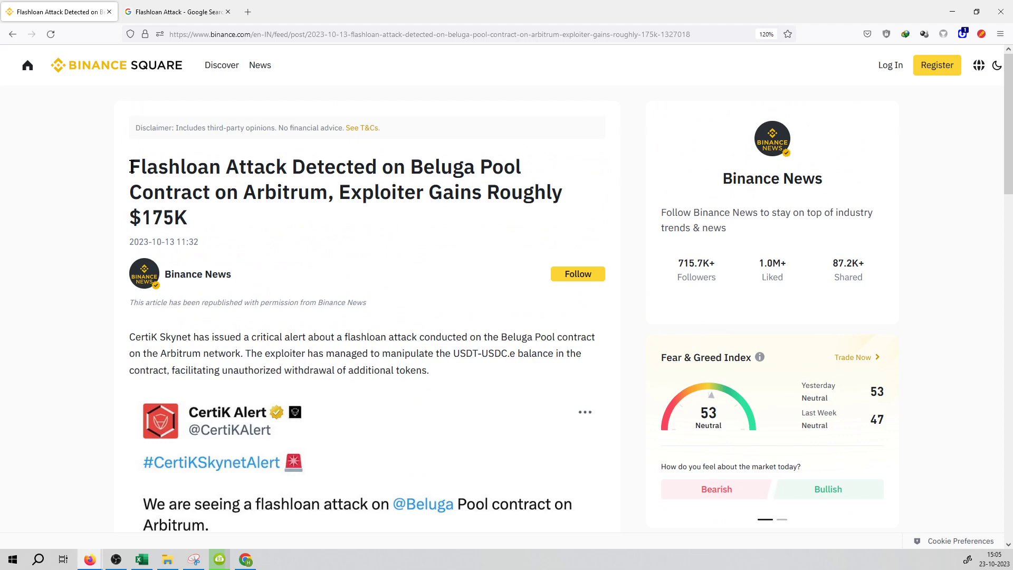
left_click(177, 11)
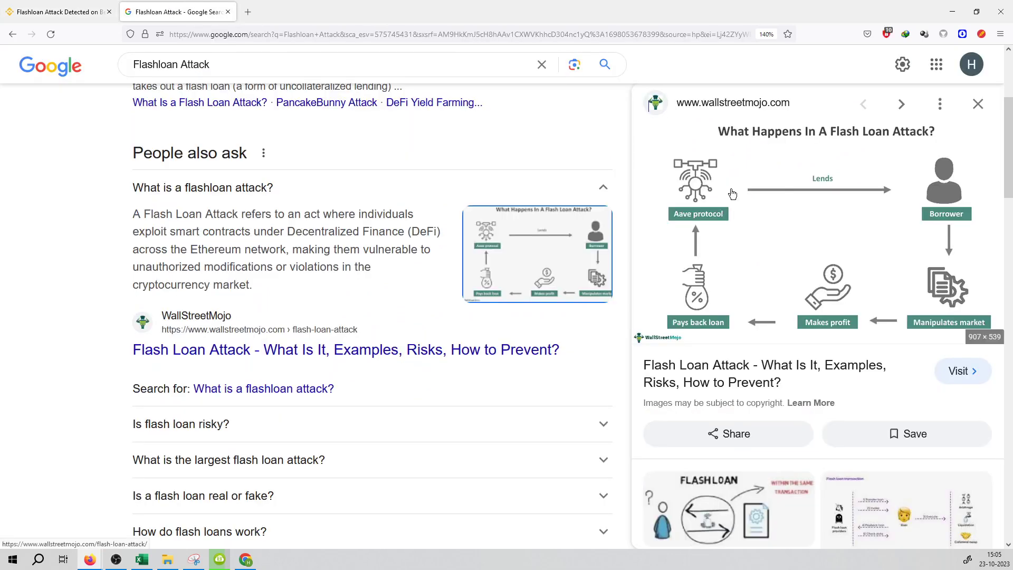
mouse_move(971, 192)
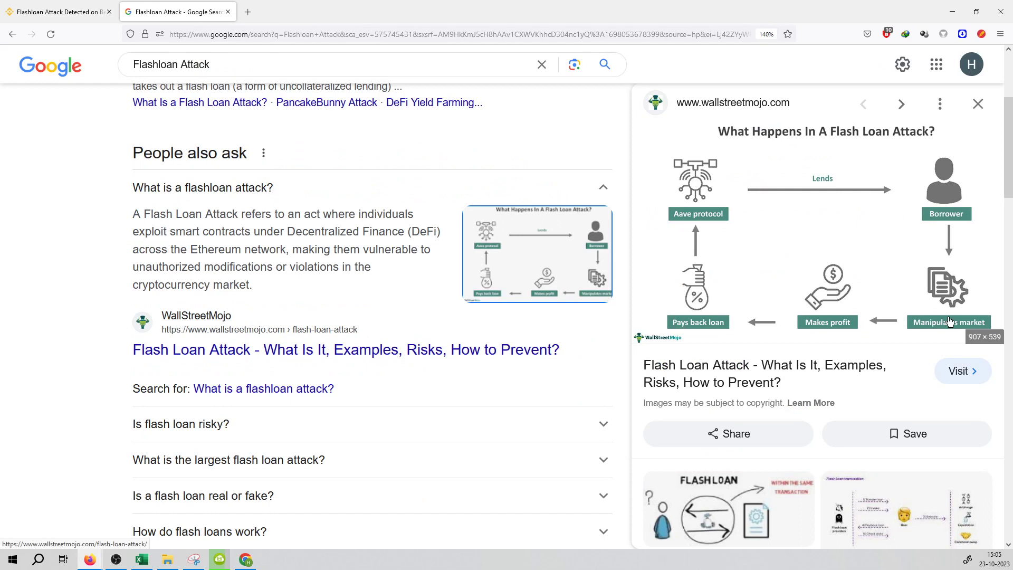
mouse_move(684, 327)
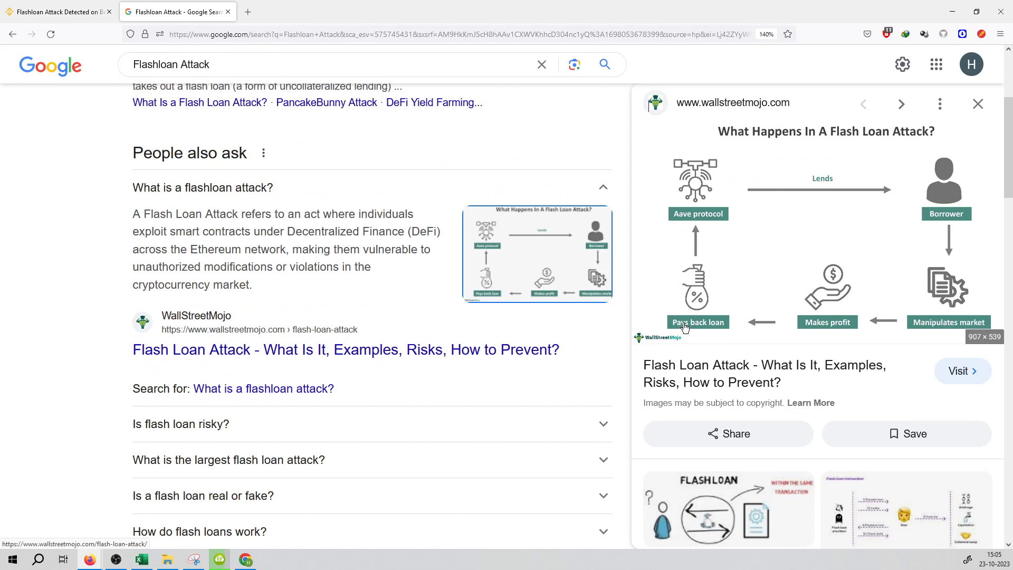
mouse_move(687, 226)
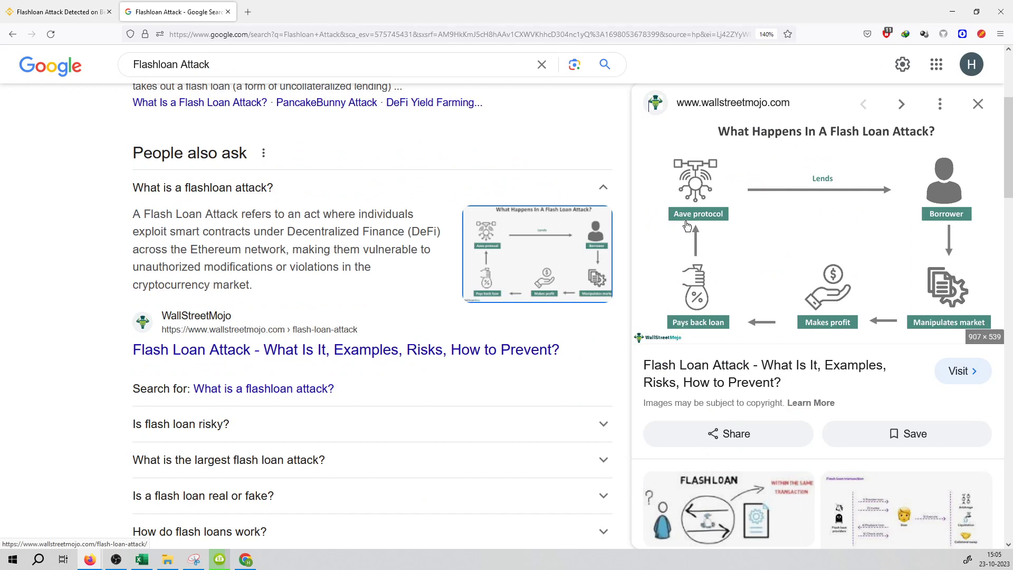
mouse_move(724, 342)
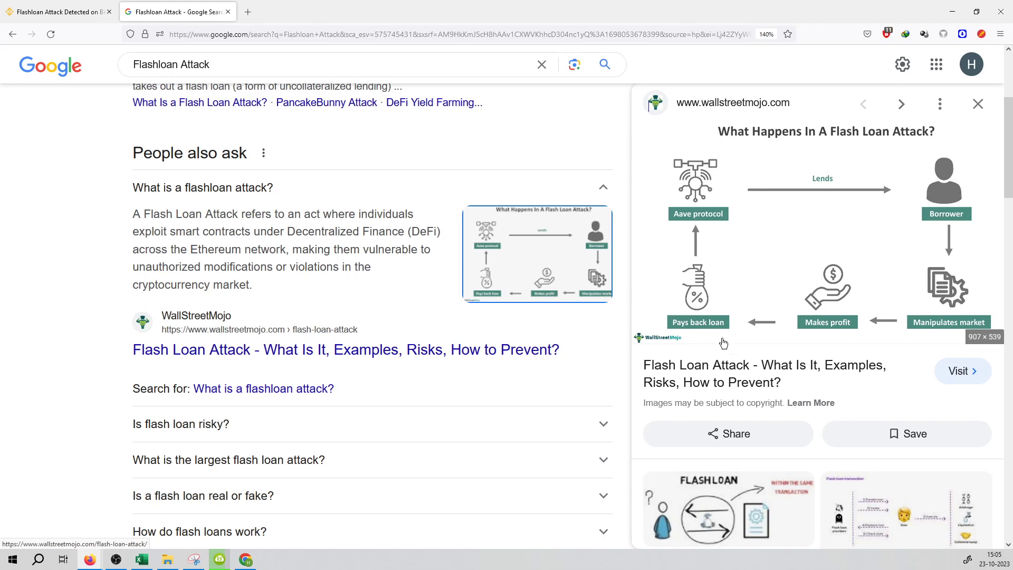
mouse_move(18, 261)
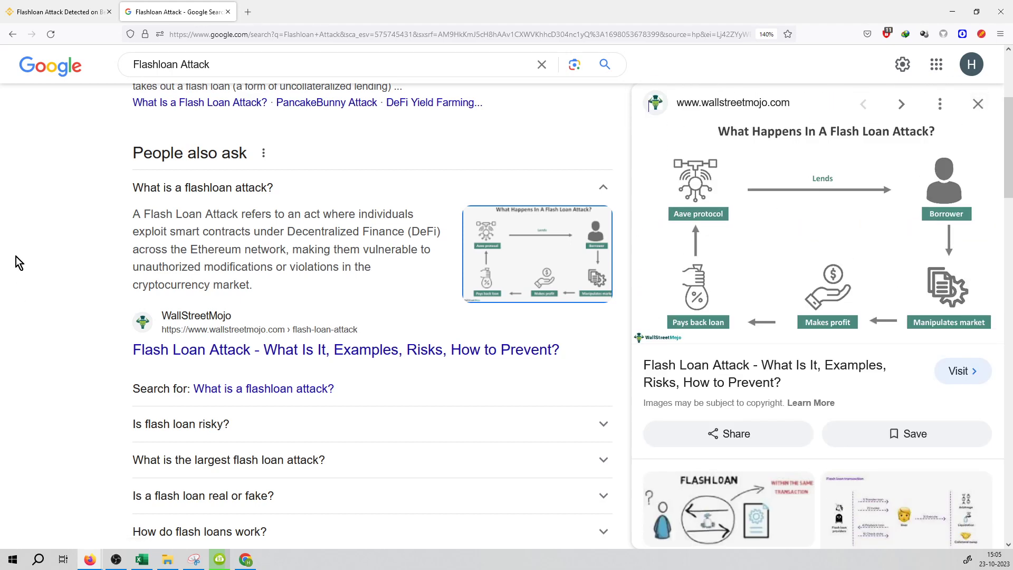
mouse_move(40, 232)
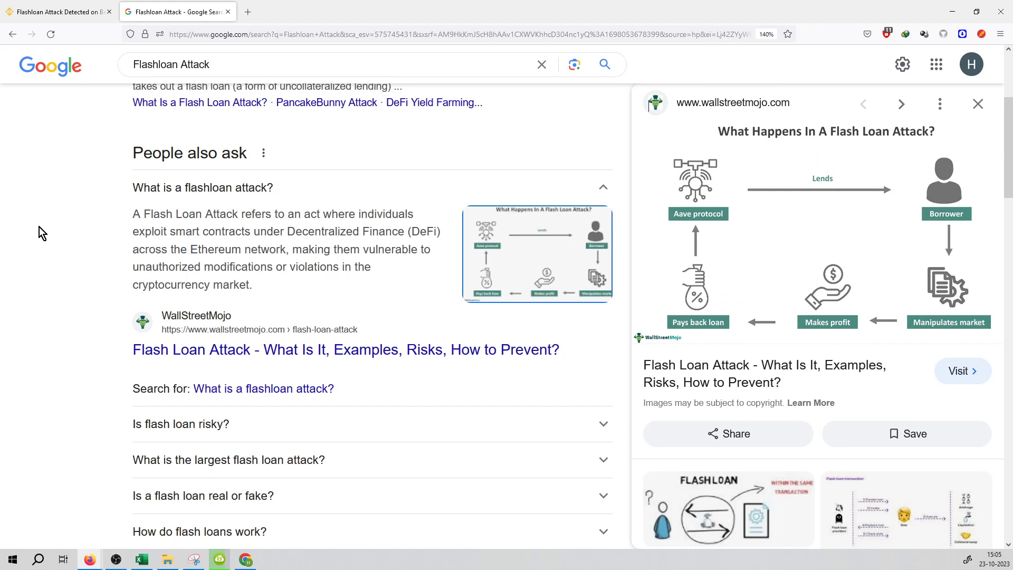
mouse_move(46, 231)
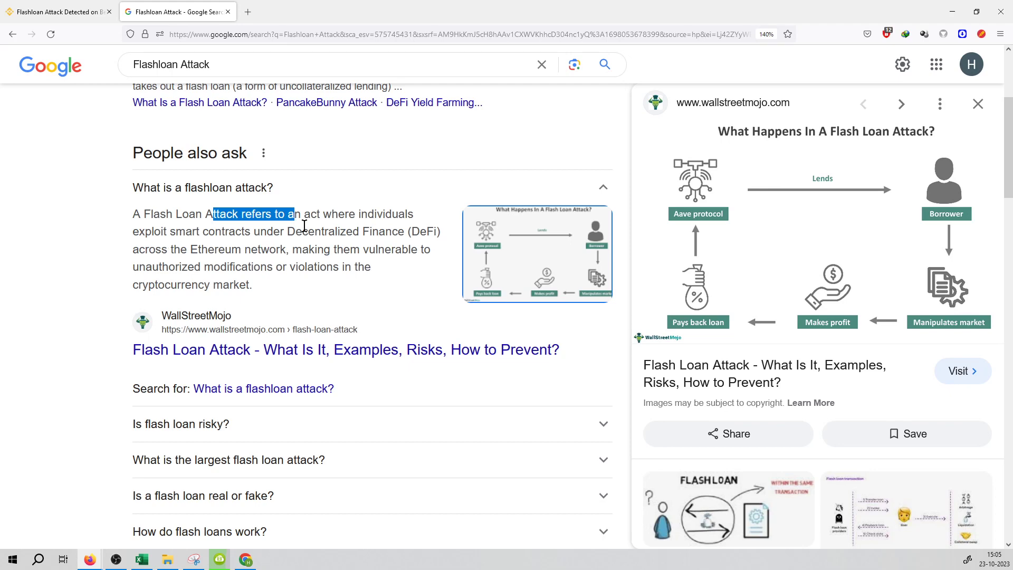
mouse_move(180, 267)
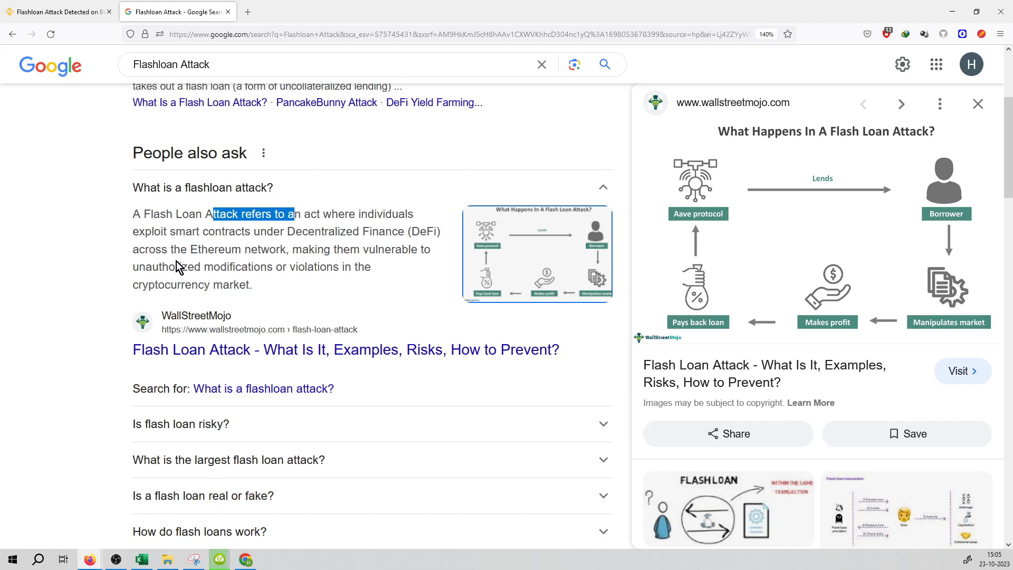
mouse_move(344, 267)
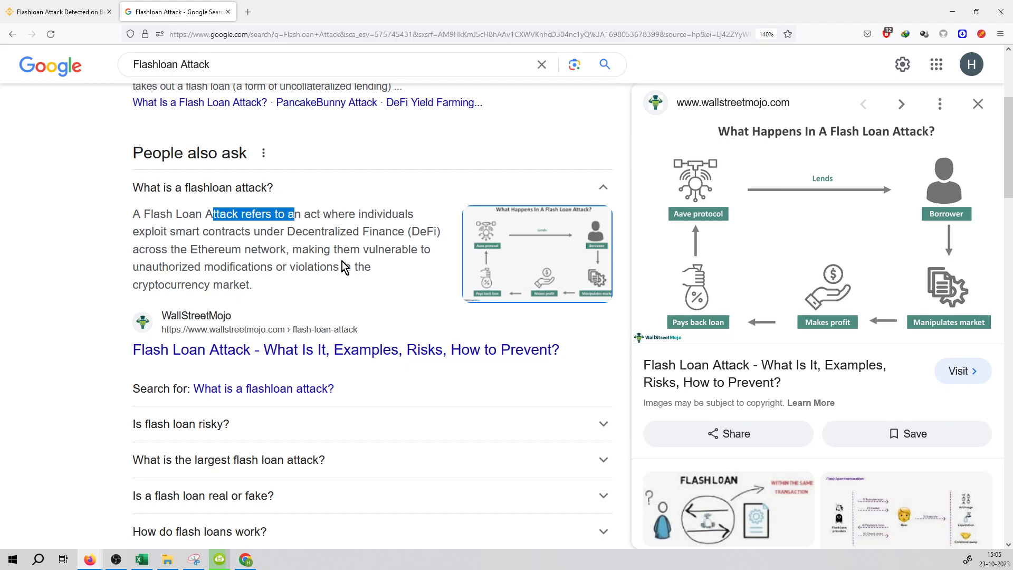
scroll("up", 3)
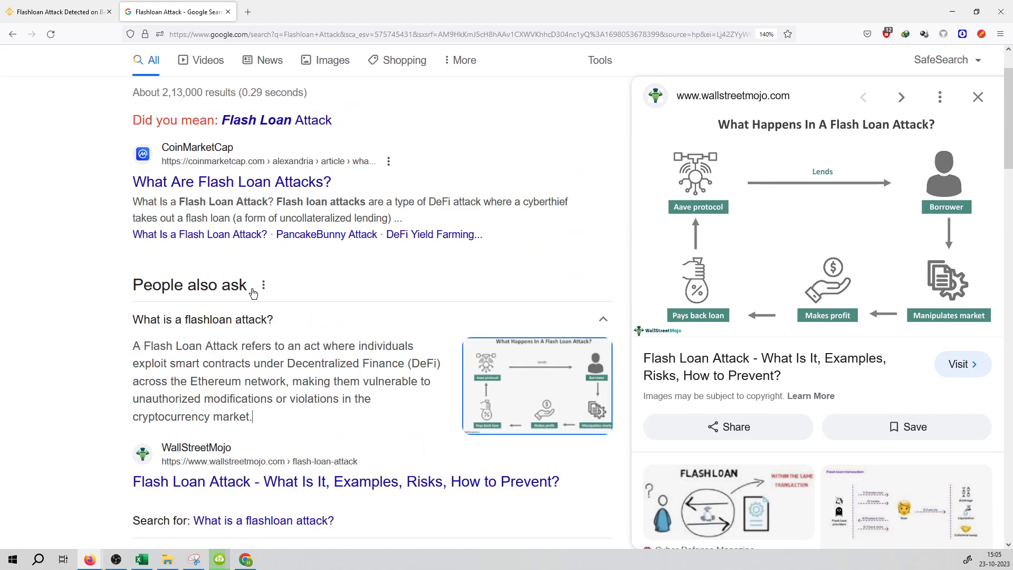
Return to the Beluga Pool attack article, check its comments, and scroll back to the headline.
left_click(55, 11)
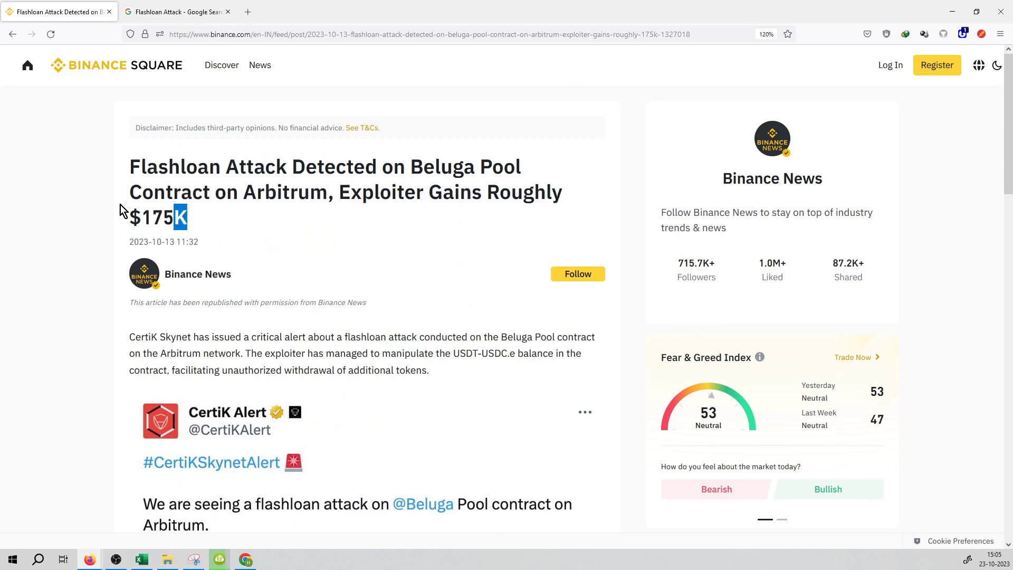
mouse_move(359, 293)
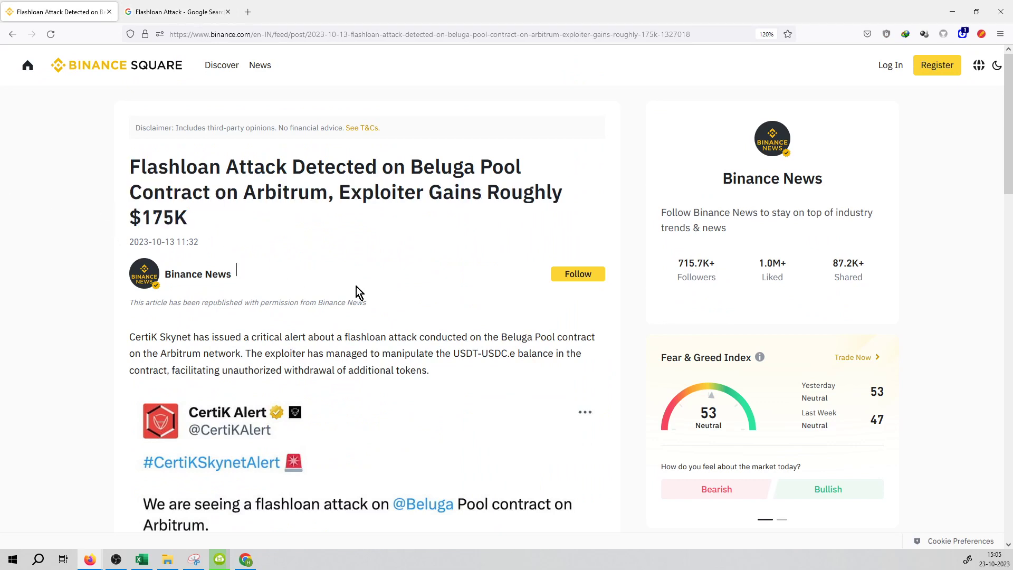
scroll("down", 3)
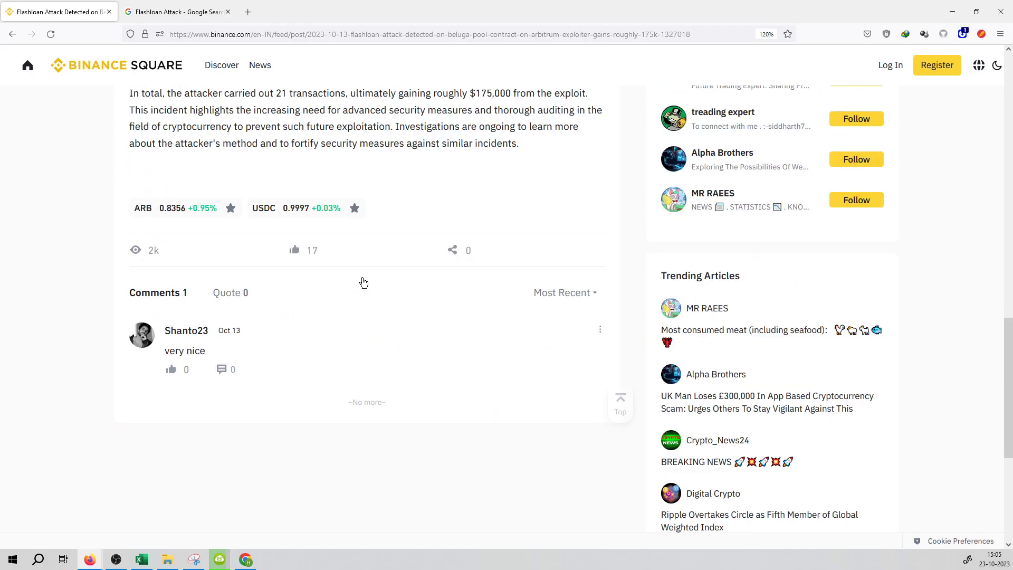
scroll("up", 3)
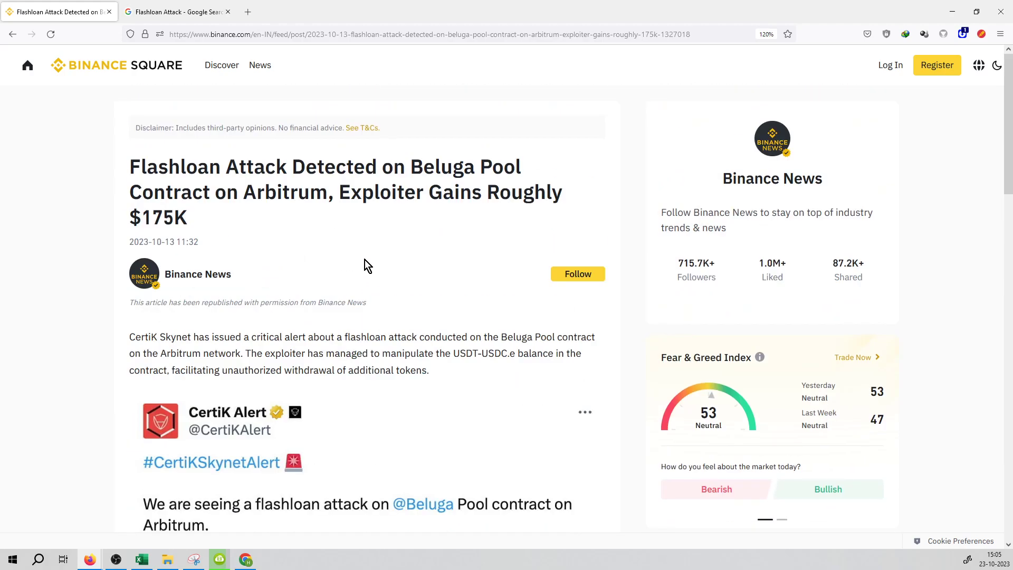